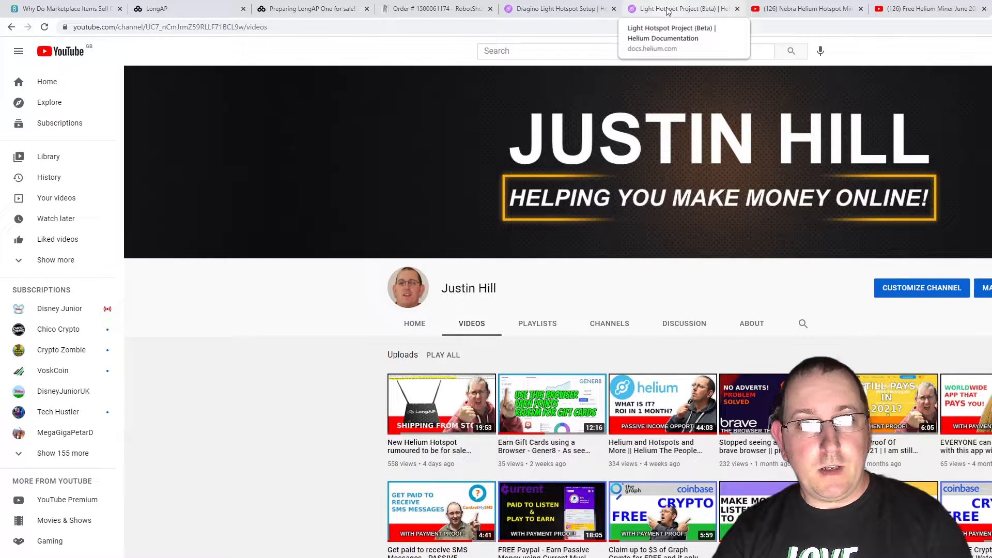
# Switch to the Light Hotspot Project (Beta) docs and scroll up to its title and warnings
pyautogui.click(679, 8)
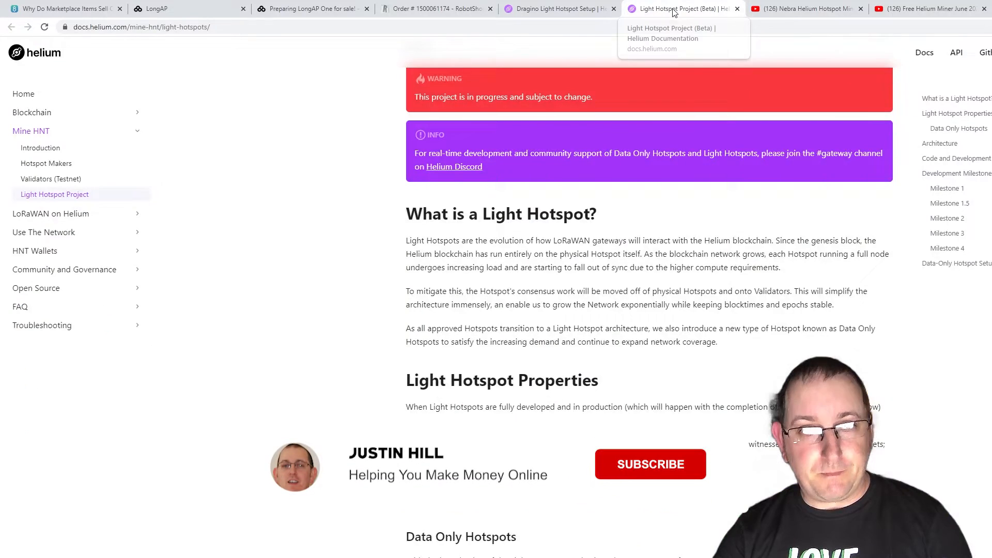
pyautogui.scroll(3)
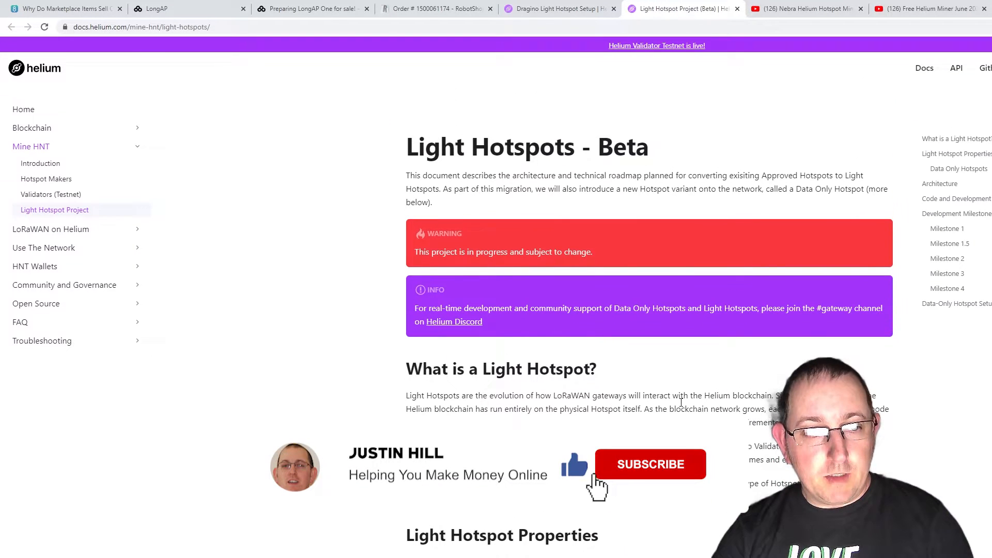
pyautogui.click(648, 464)
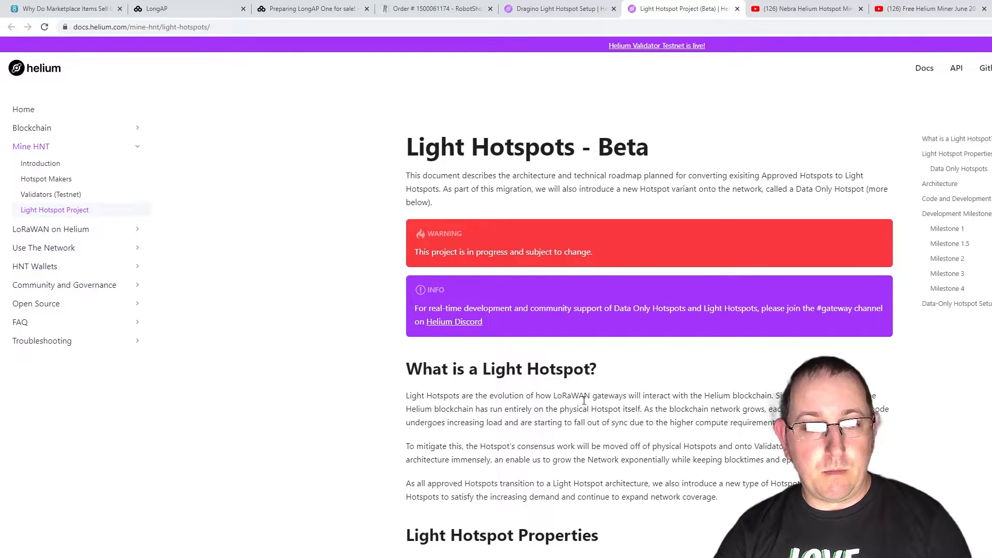
pyautogui.moveTo(740, 406)
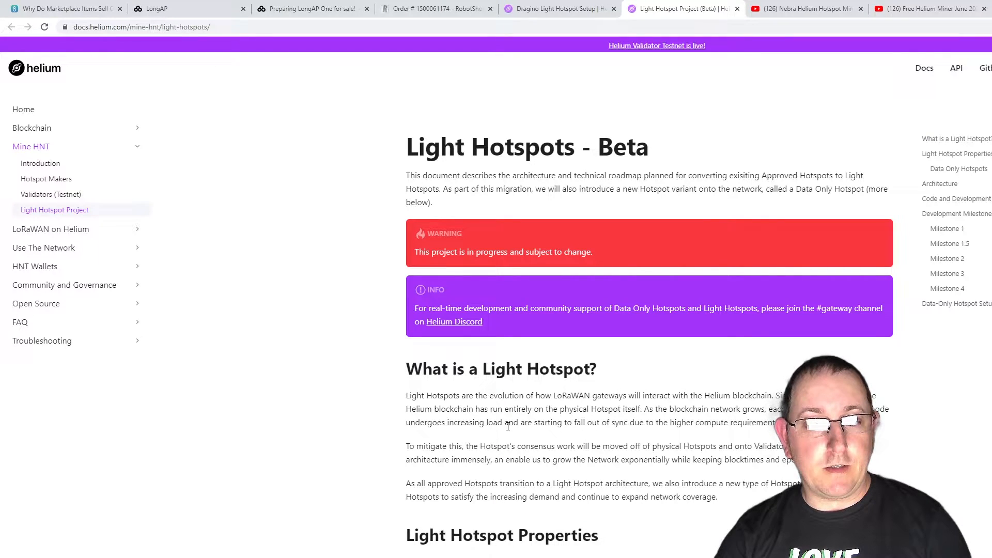
pyautogui.moveTo(640, 433)
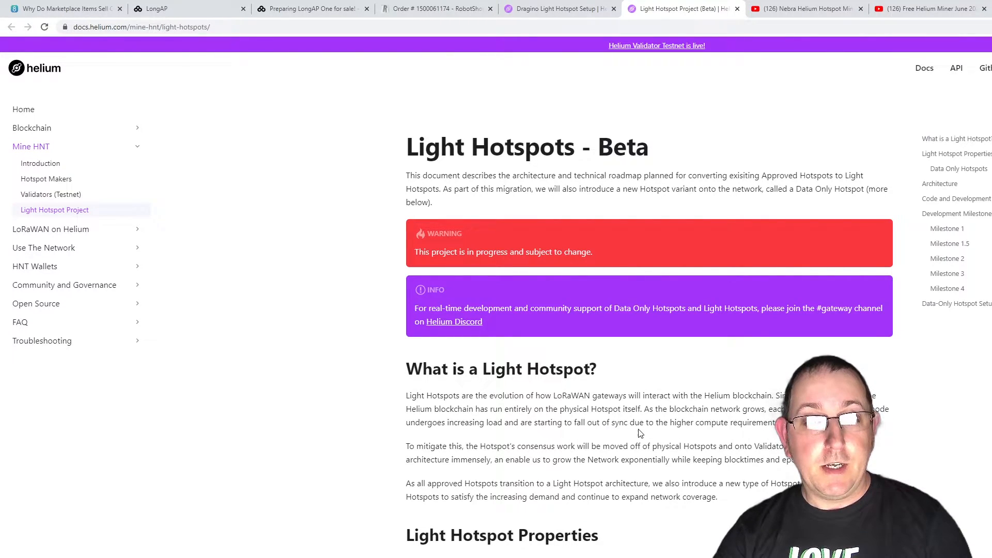
pyautogui.moveTo(623, 476)
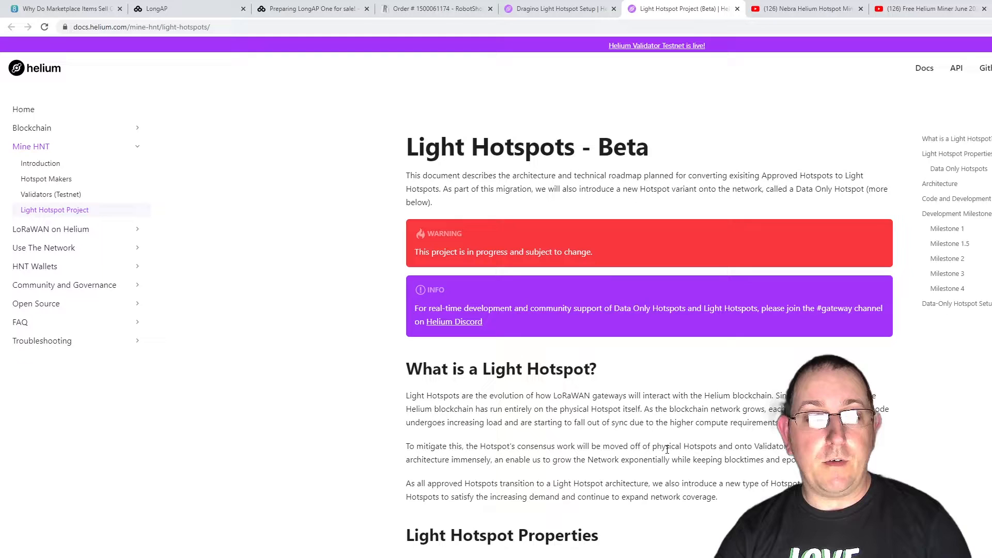
pyautogui.moveTo(749, 446)
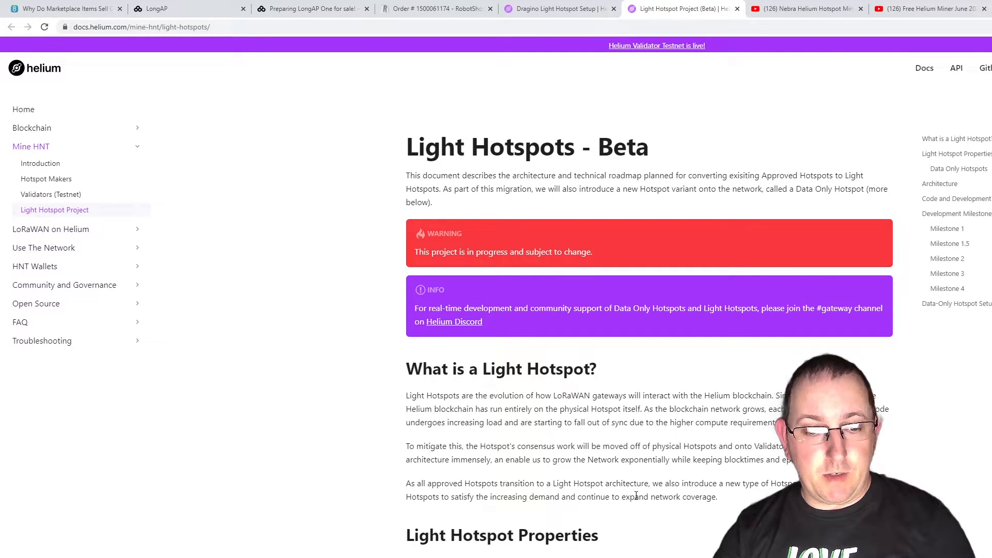
# Scroll down to Data Only Hotspots and its before/after-validators earning tables
pyautogui.scroll(-3)
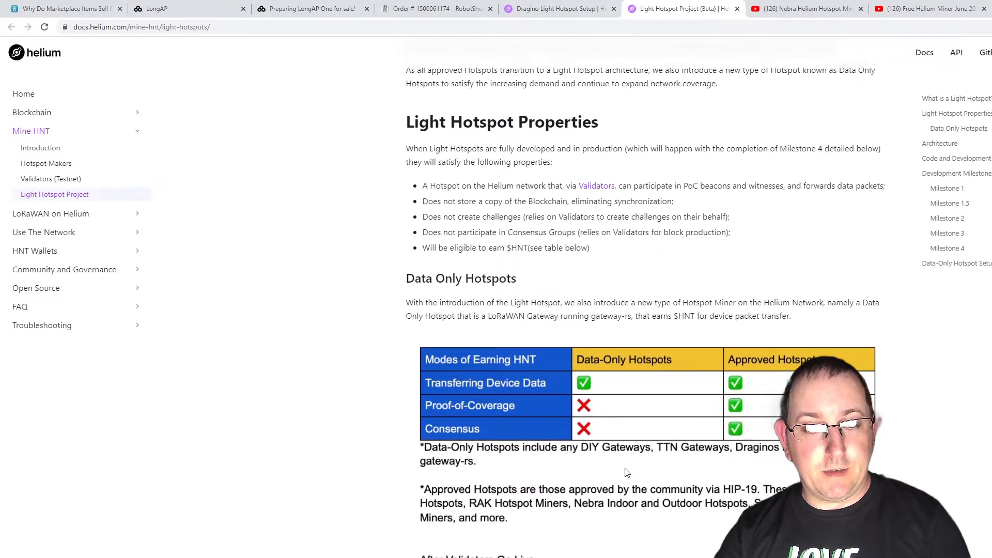
pyautogui.scroll(-3)
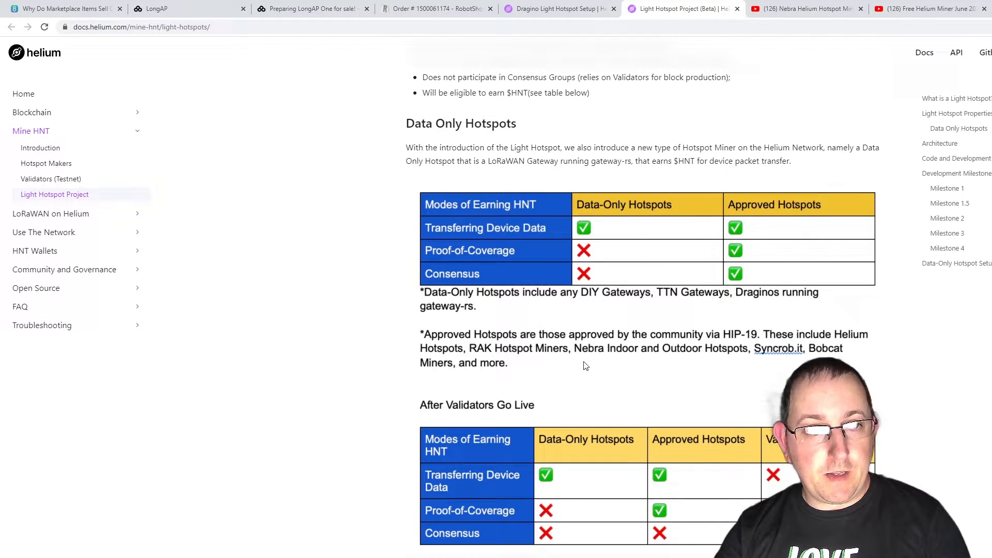
pyautogui.scroll(-3)
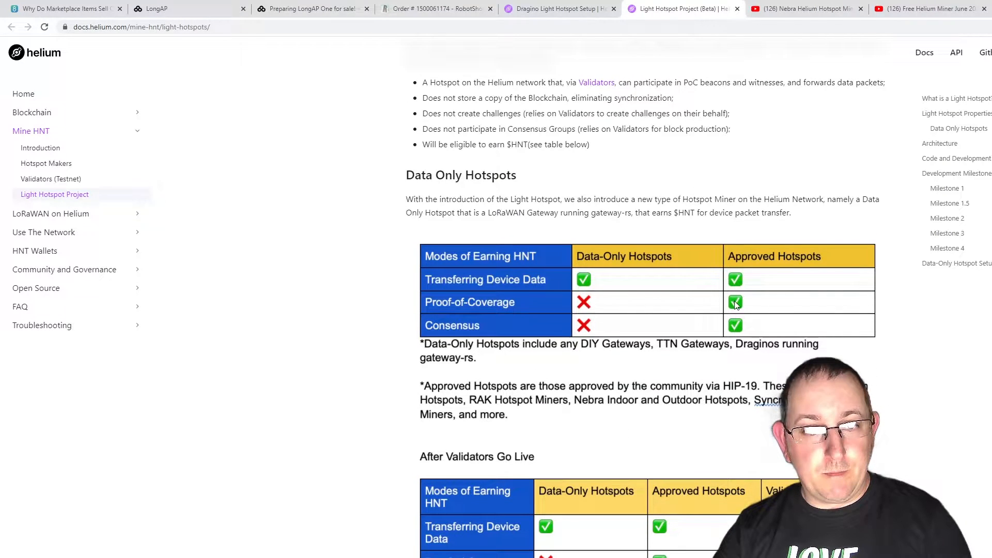
pyautogui.moveTo(456, 310)
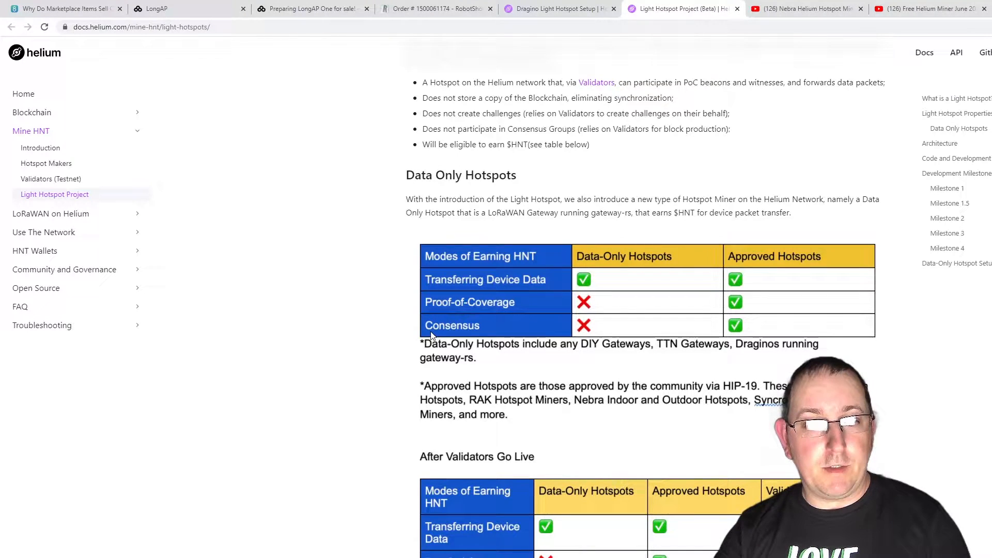
pyautogui.moveTo(516, 414)
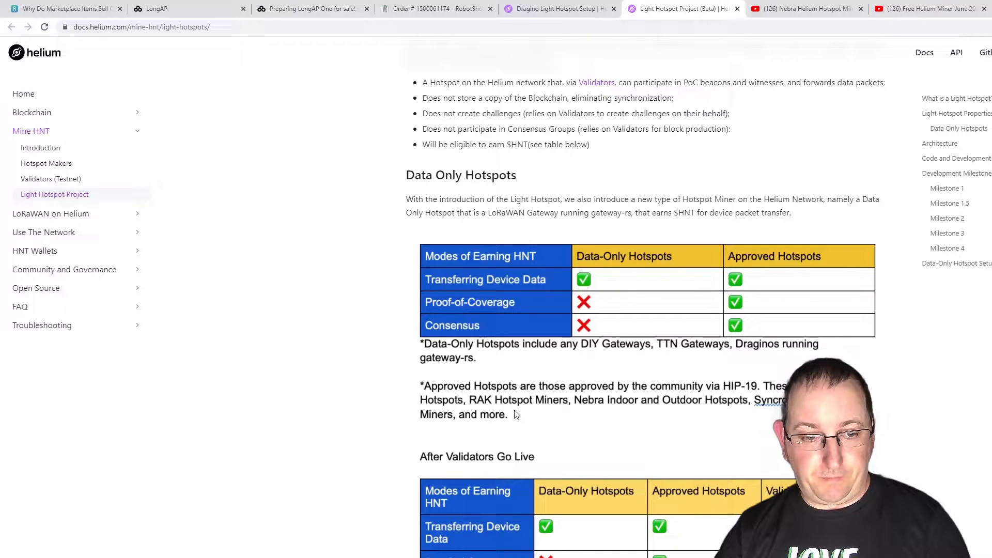
pyautogui.scroll(-3)
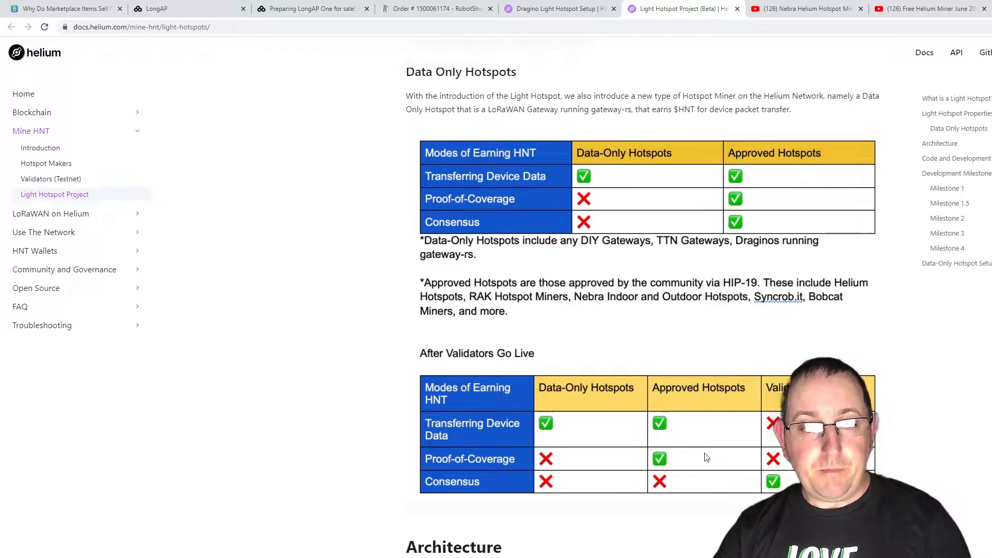
# Review the After Validators Go Live table, then scroll back to the page title
pyautogui.scroll(3)
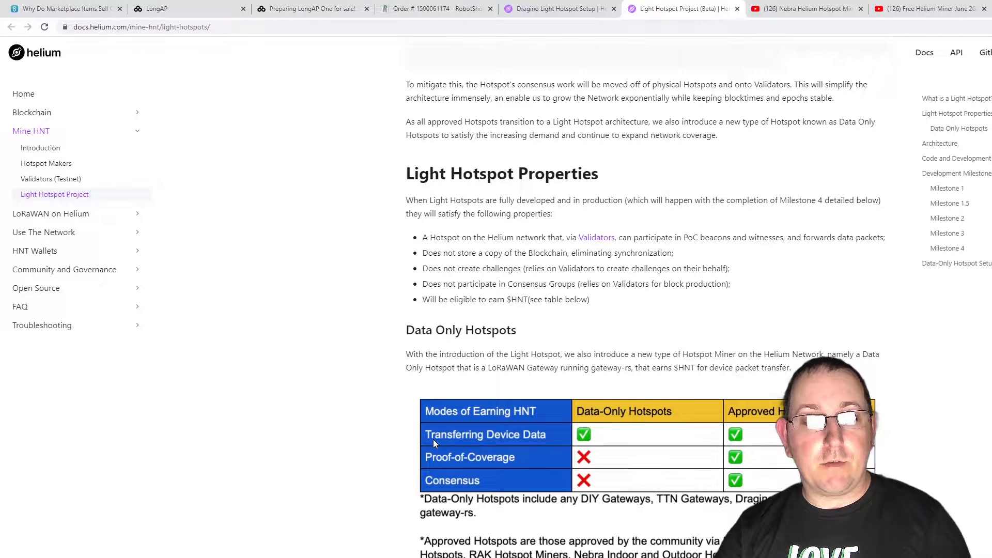
pyautogui.scroll(-3)
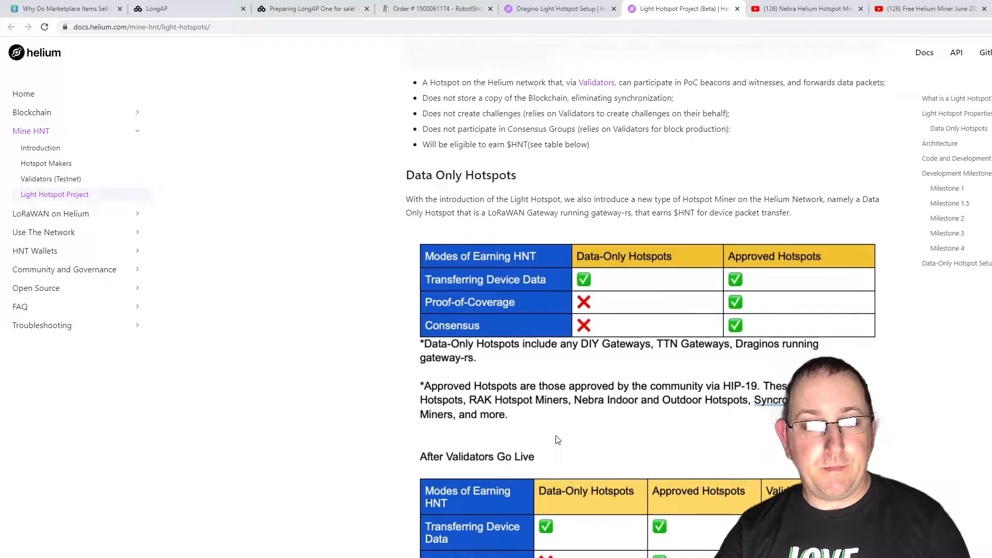
pyautogui.scroll(-3)
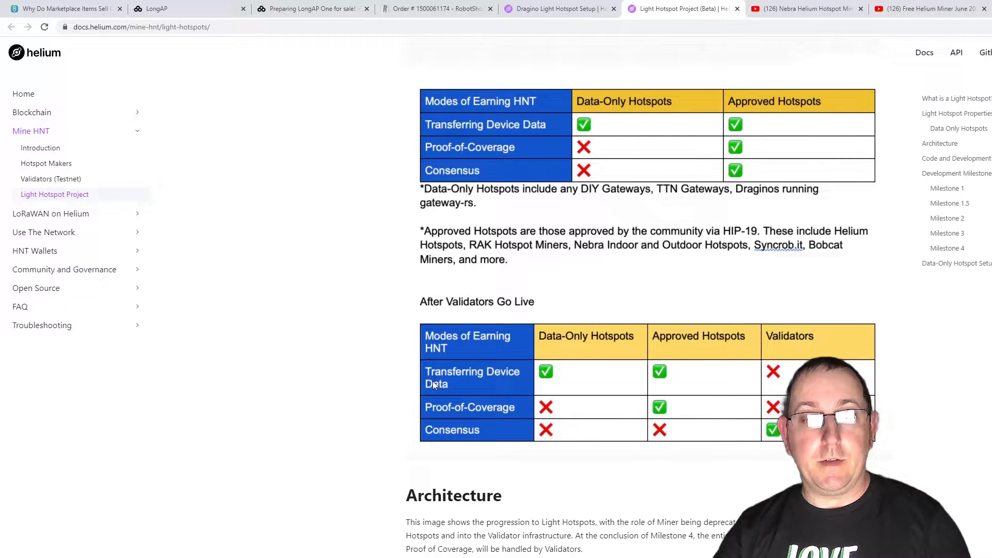
pyautogui.moveTo(434, 411)
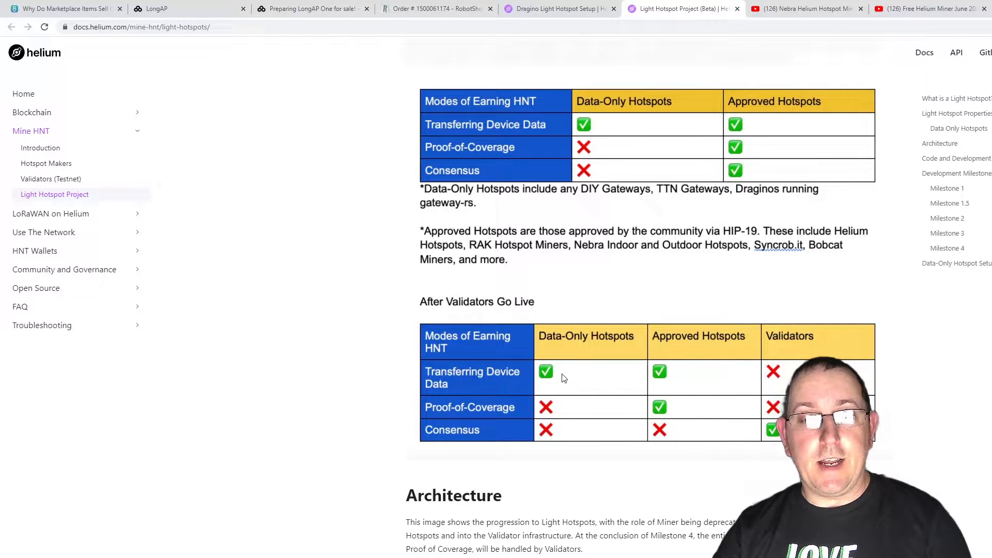
pyautogui.moveTo(566, 379)
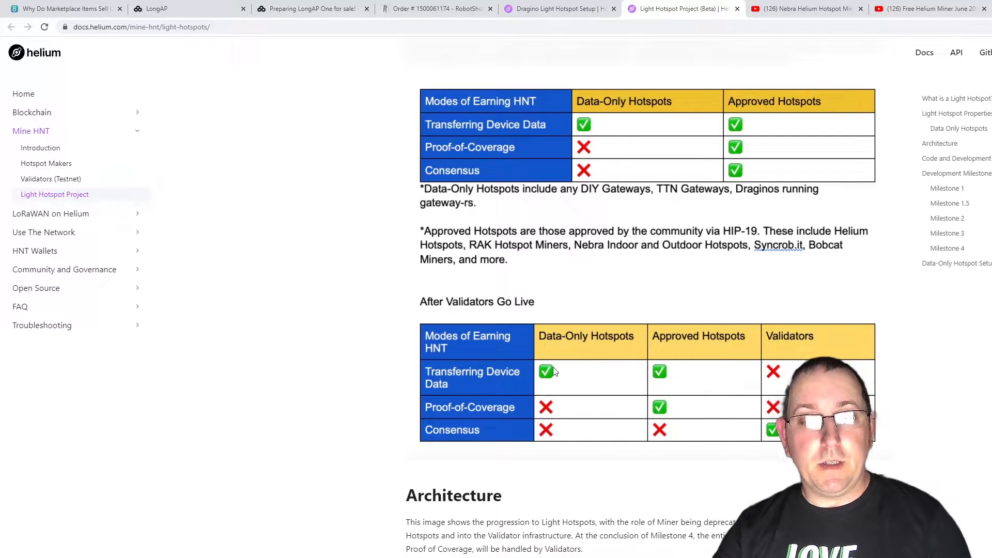
pyautogui.moveTo(536, 373)
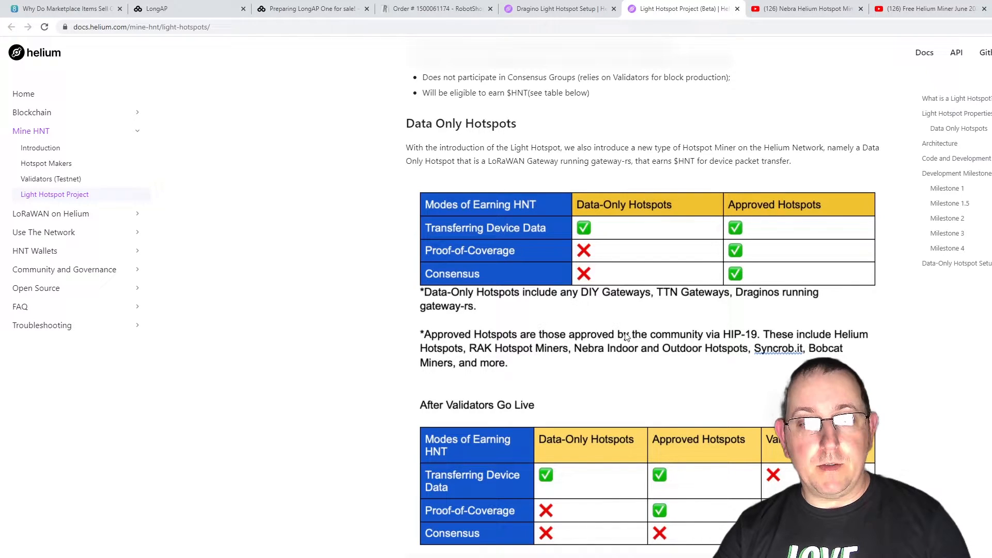
pyautogui.moveTo(763, 341)
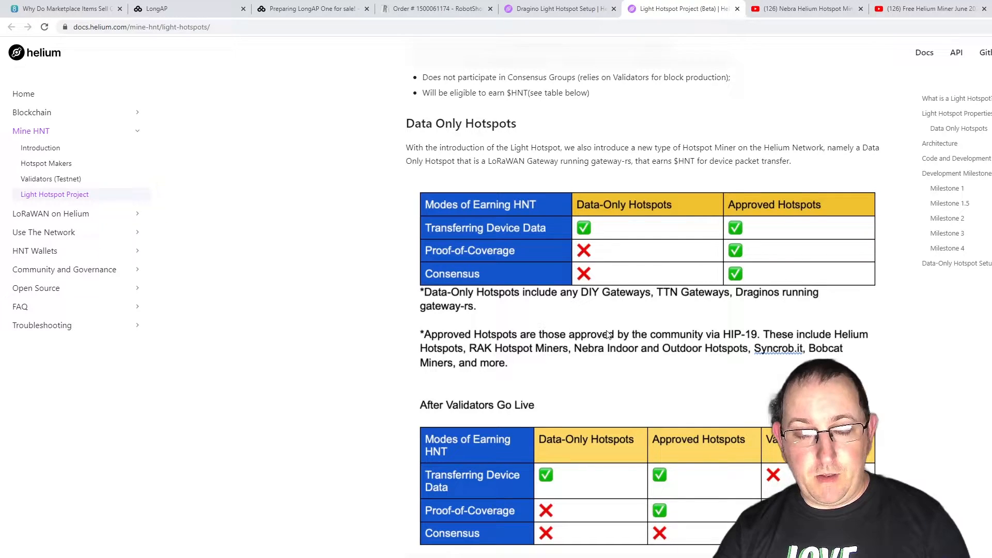
pyautogui.scroll(3)
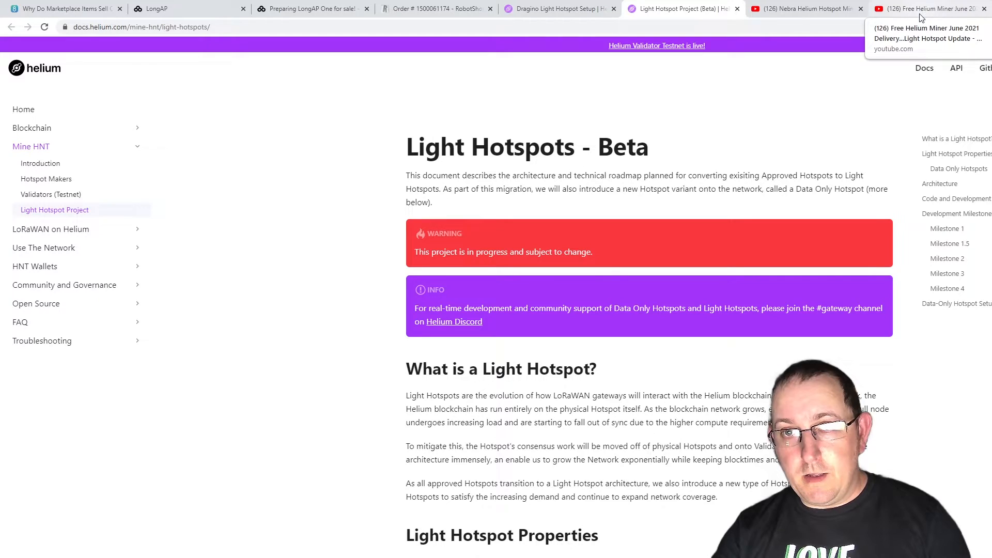
# Switch to the 'Free Helium Miner June 2021 Delivery...Light Hotspot Update' YouTube tab
pyautogui.click(929, 8)
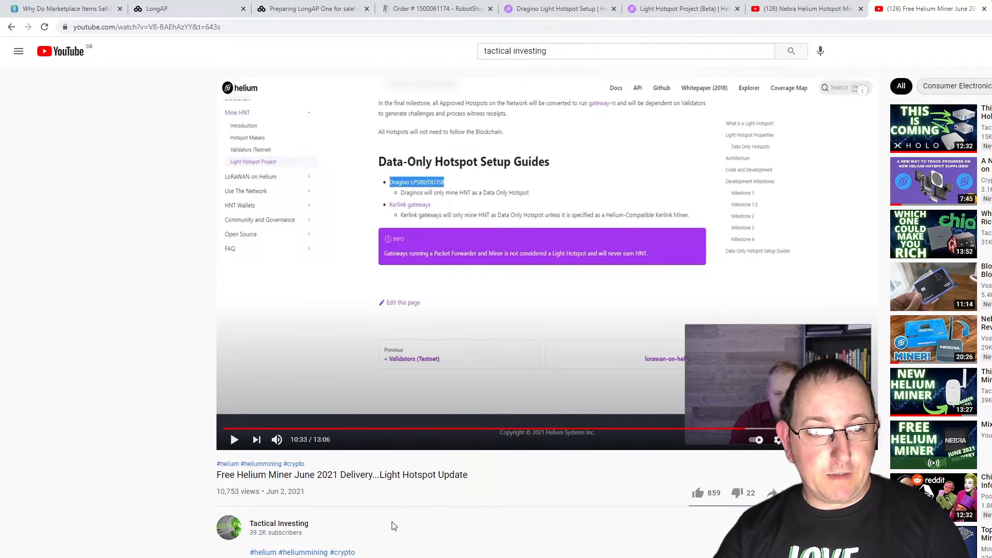
pyautogui.moveTo(537, 341)
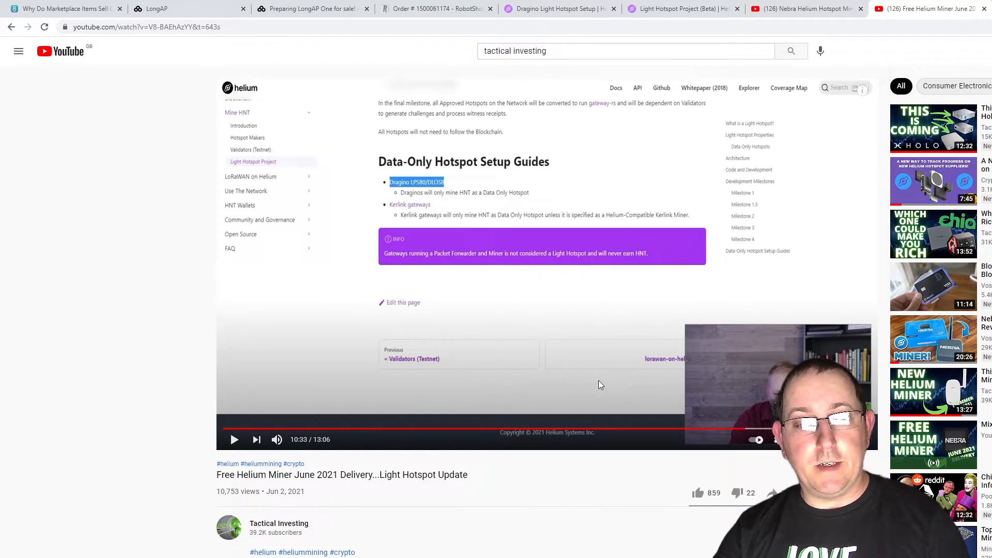
pyautogui.moveTo(572, 363)
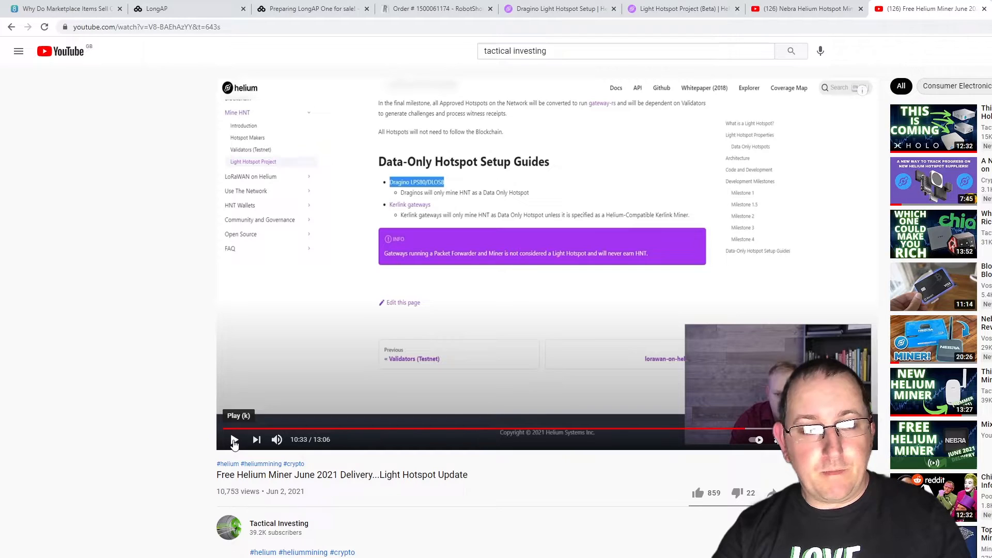
# Play the video from 10:33 and pause at 11:08 on the Dragino gateway listings
pyautogui.click(234, 439)
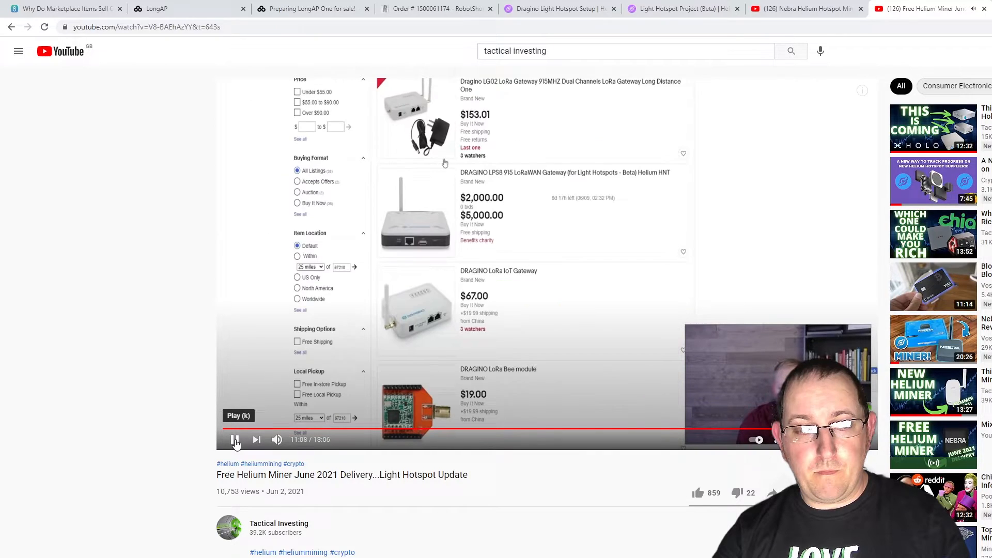
pyautogui.click(235, 439)
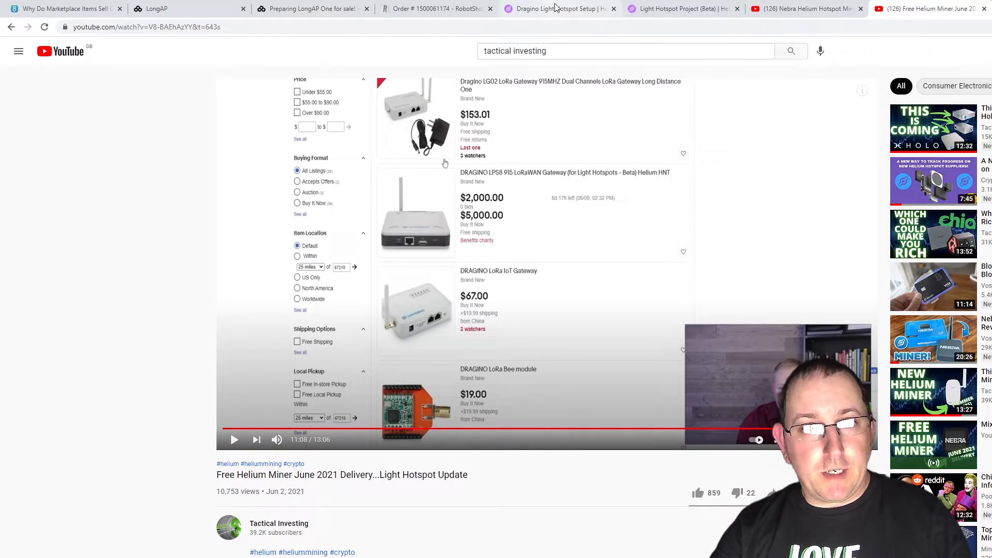
# Read through the Dragino LoRaWAN Gateway Setup guide, then switch to the RobotShop order
pyautogui.click(559, 9)
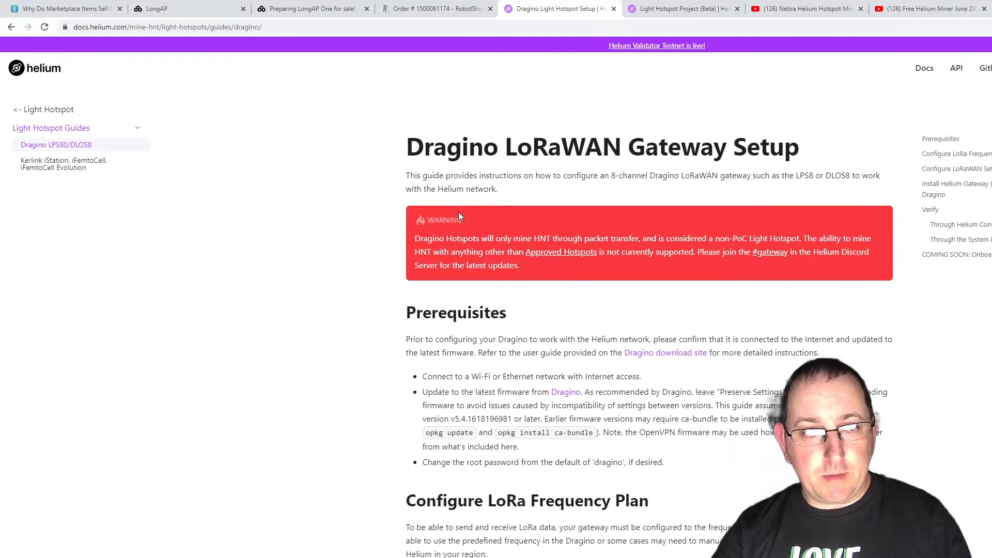
pyautogui.scroll(-3)
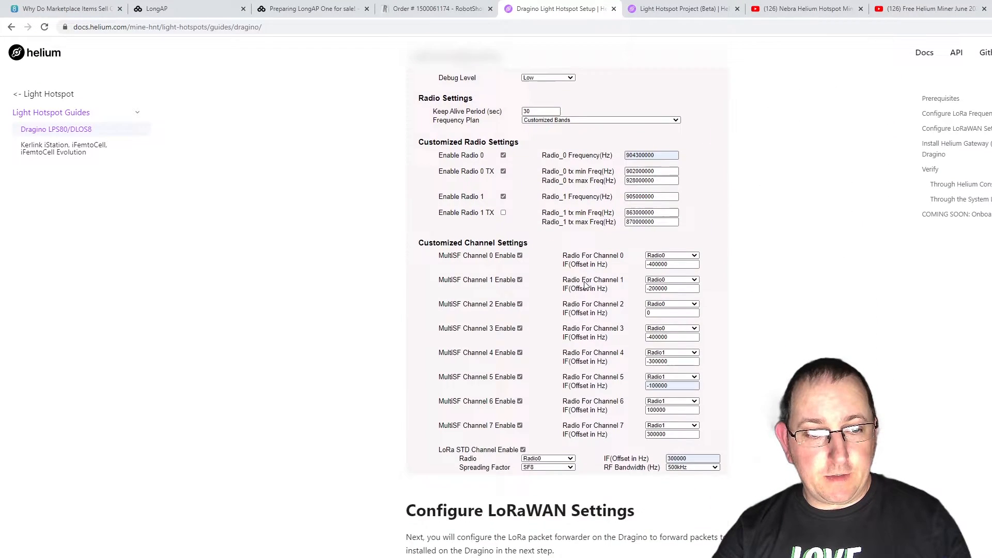
pyautogui.scroll(-3)
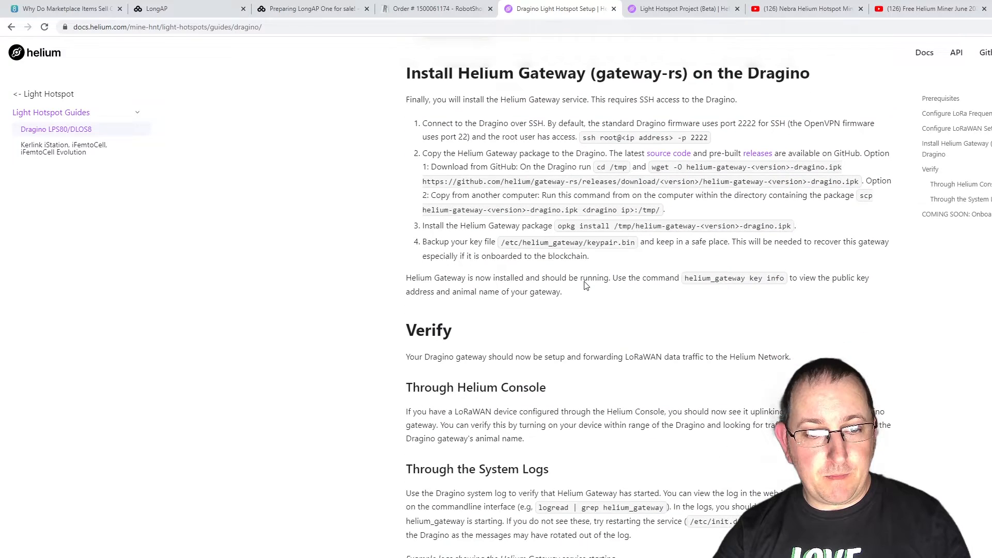
pyautogui.scroll(-3)
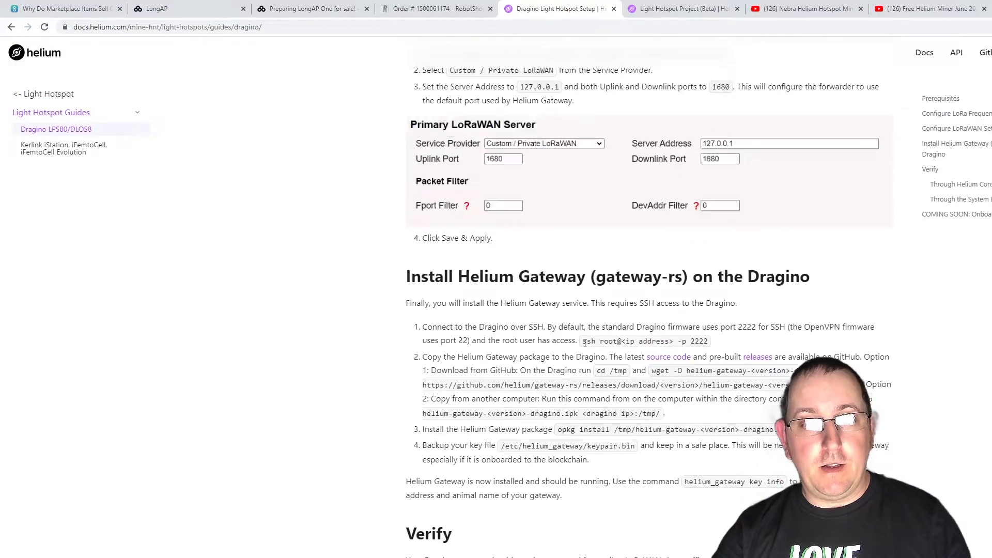
pyautogui.scroll(3)
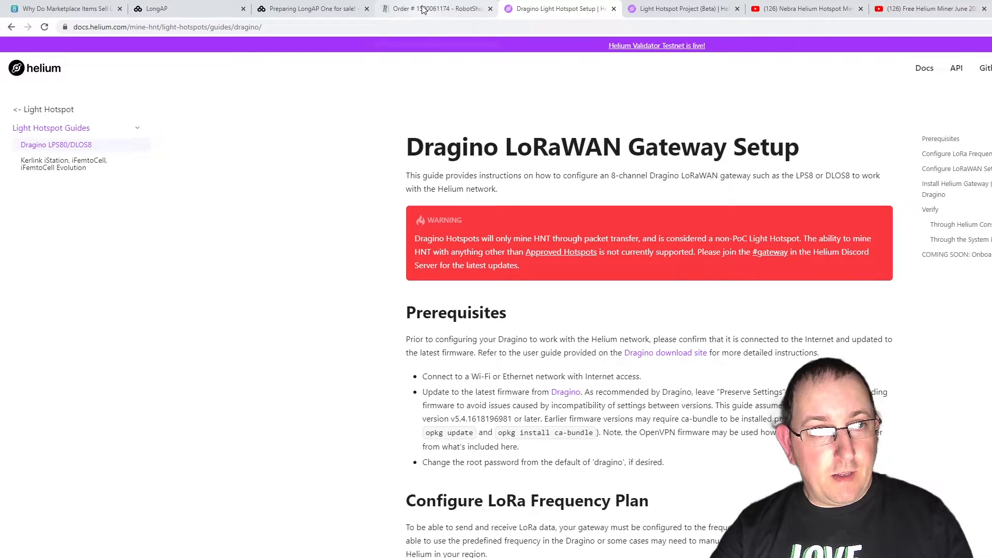
pyautogui.click(436, 9)
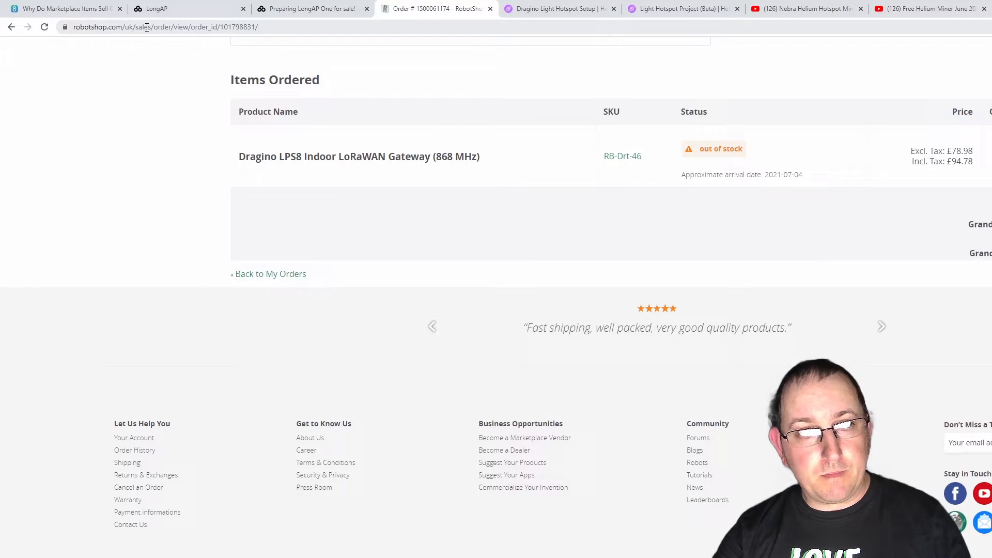
# Show the Dragino LPS8 order line: out of stock, arriving 2021-07-04, £94.78 incl. tax
pyautogui.click(161, 26)
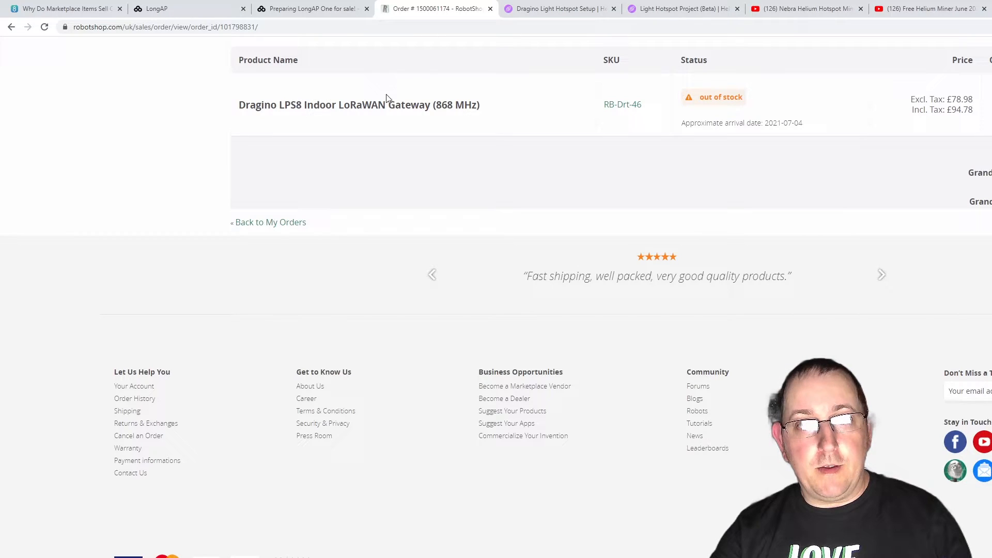
pyautogui.moveTo(668, 112)
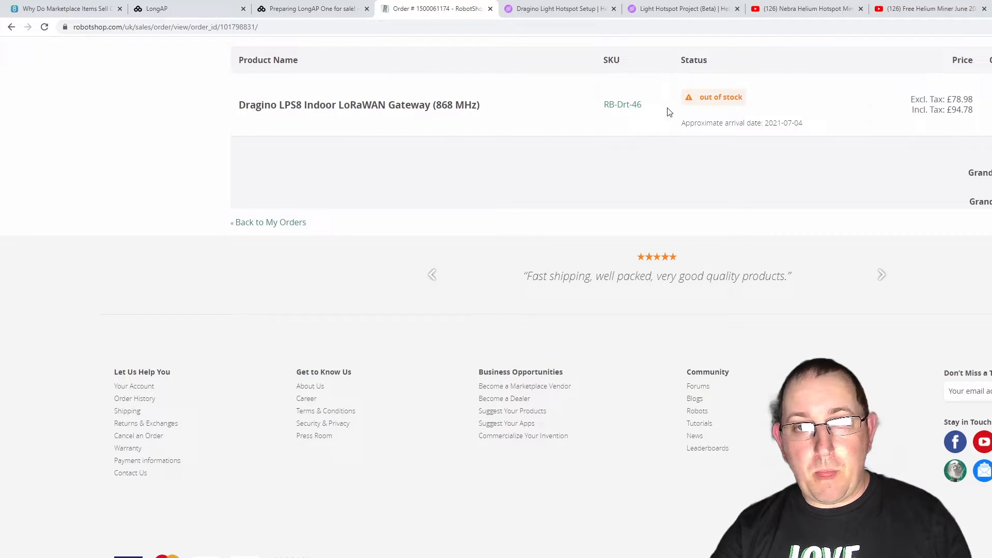
pyautogui.moveTo(929, 124)
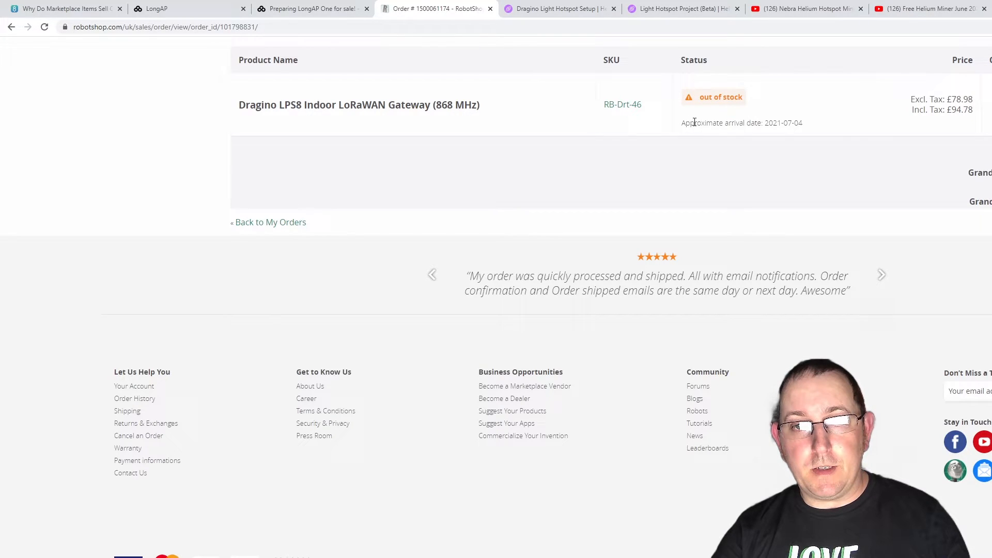
pyautogui.moveTo(780, 131)
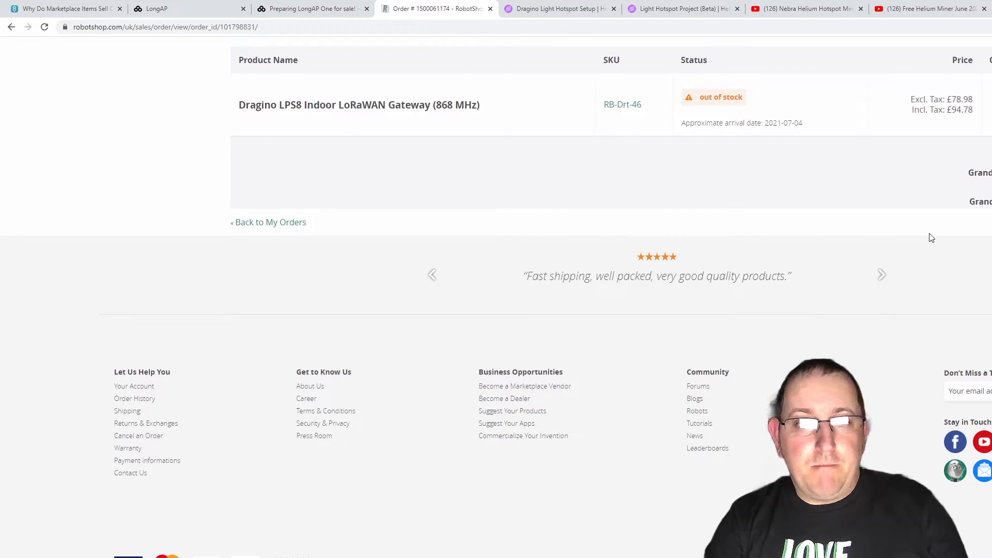
pyautogui.moveTo(924, 215)
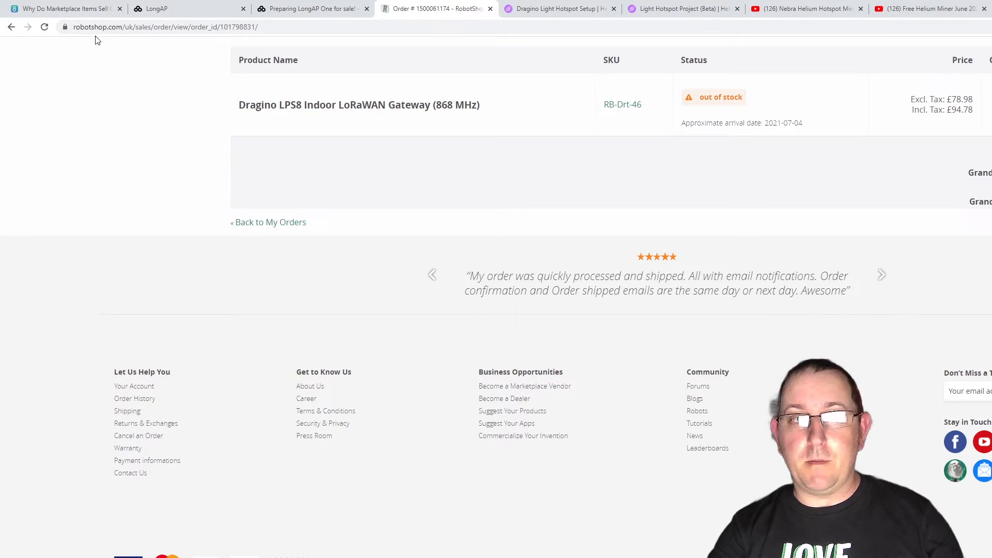
pyautogui.moveTo(822, 231)
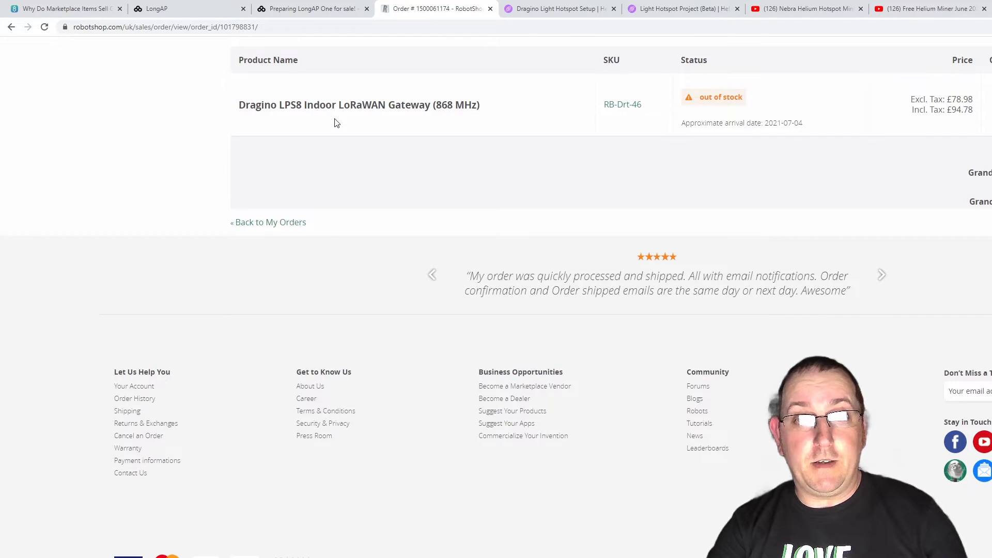
pyautogui.moveTo(389, 176)
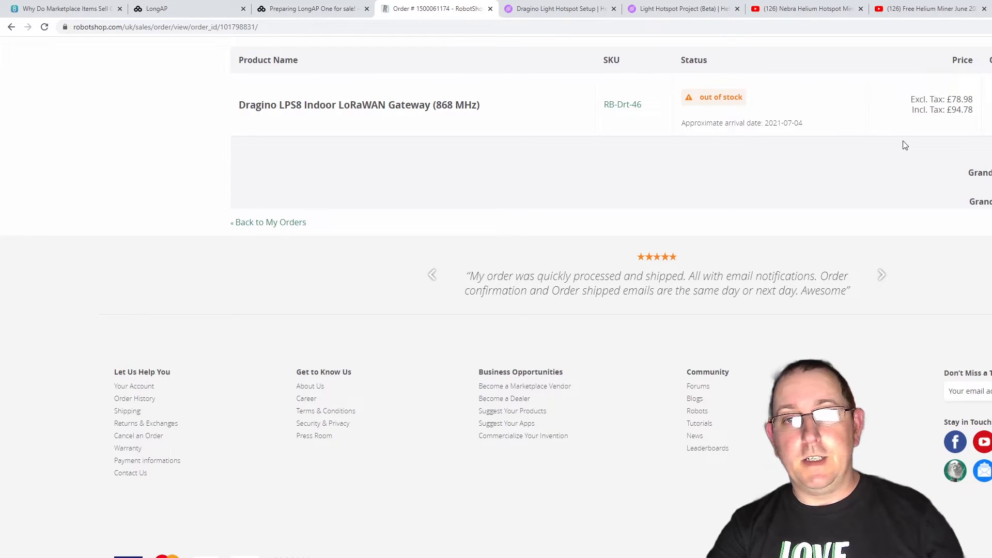
pyautogui.moveTo(949, 138)
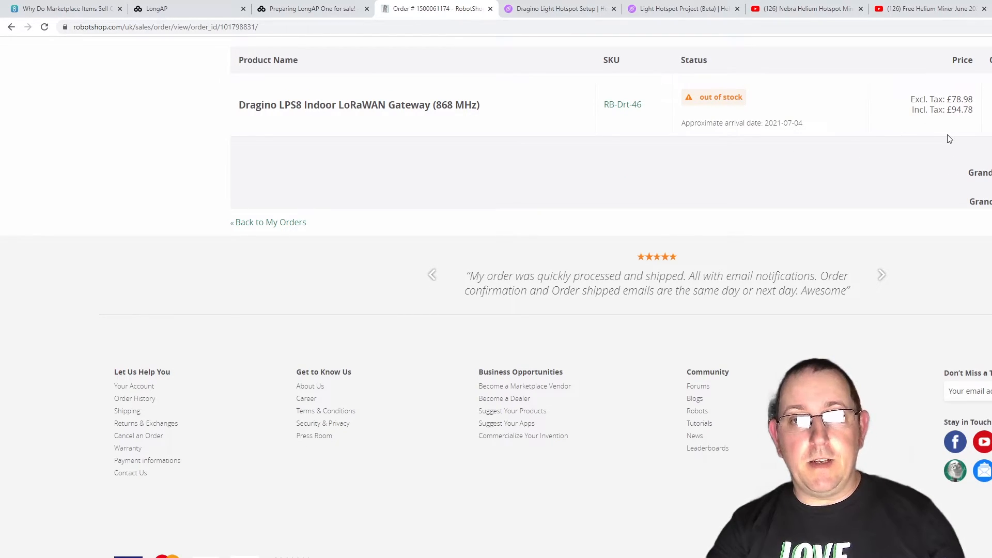
pyautogui.moveTo(889, 157)
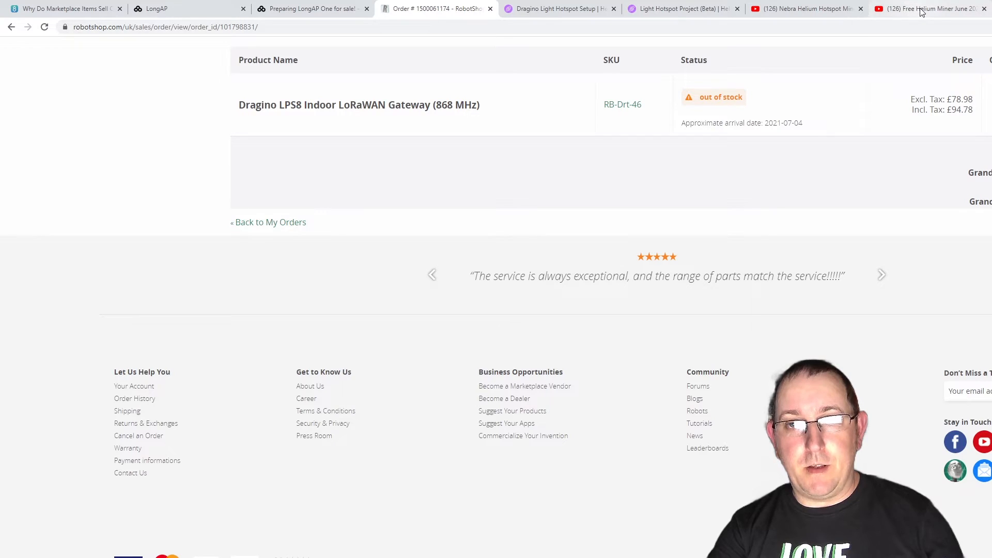
pyautogui.moveTo(926, 9)
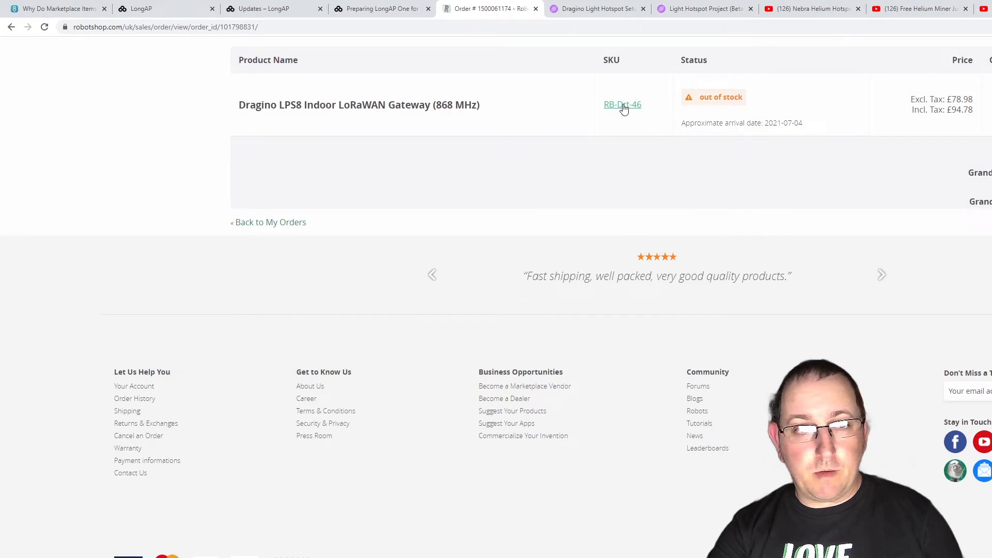
# Open the RB-Drt-46 product page and reveal its 2021-07-04 due date
pyautogui.click(622, 104)
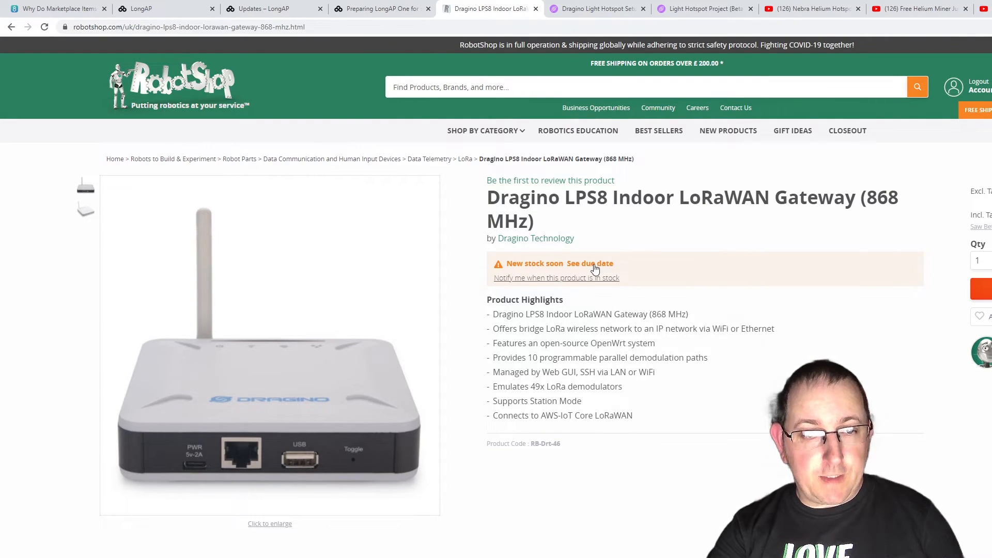
pyautogui.click(589, 263)
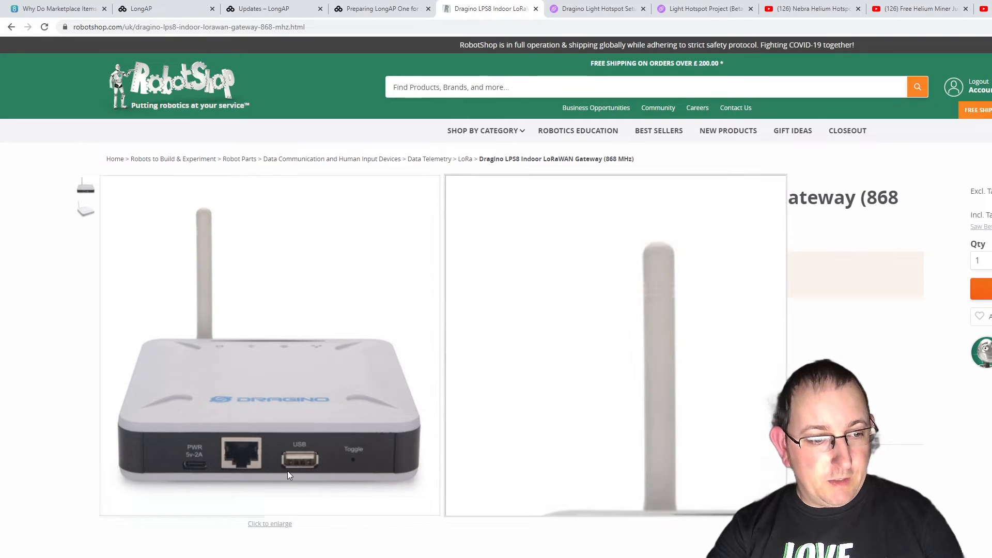
pyautogui.moveTo(189, 471)
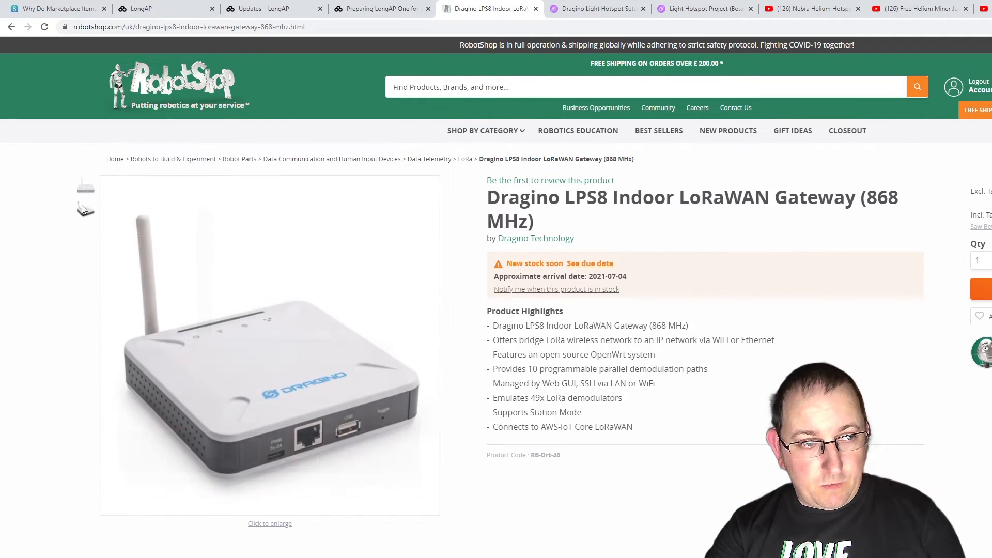
pyautogui.moveTo(272, 440)
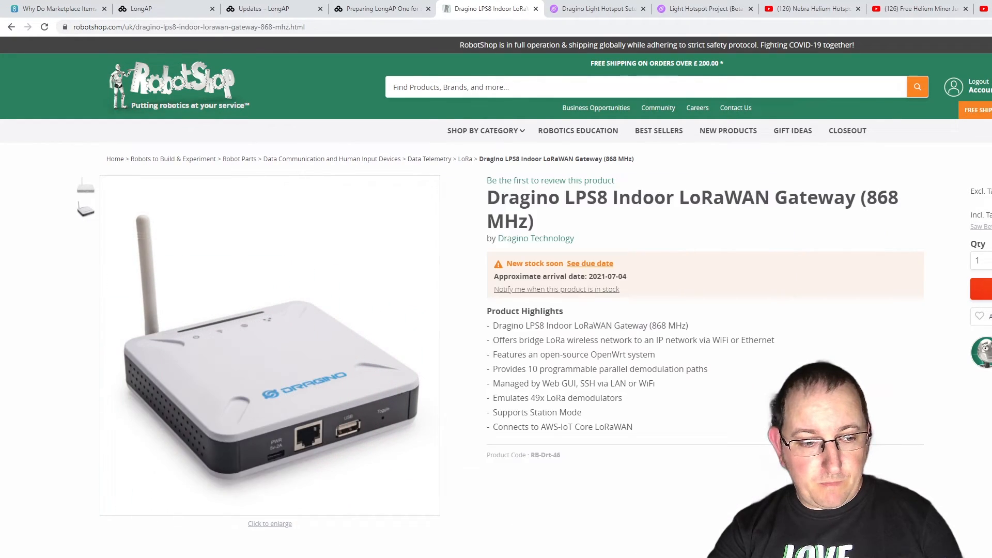
pyautogui.moveTo(621, 443)
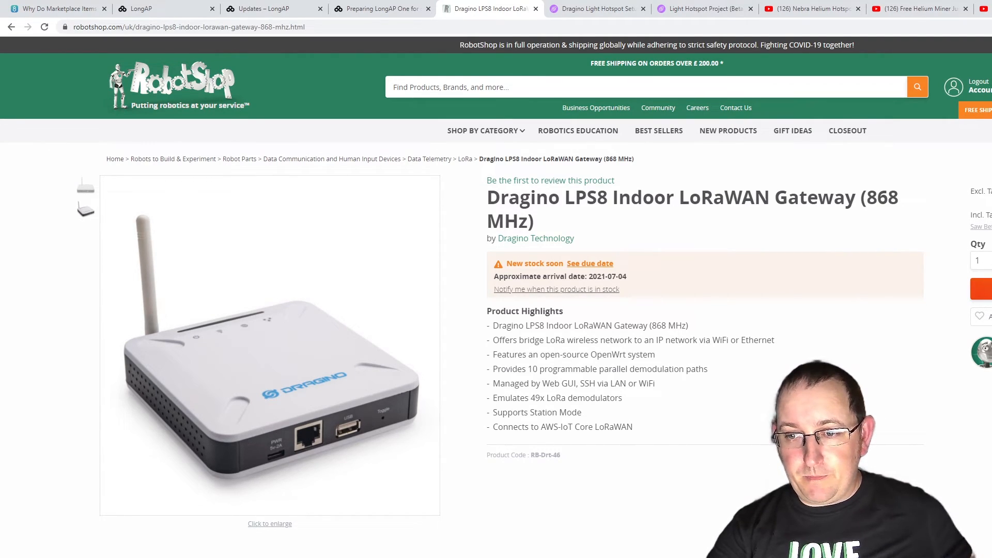
# Scroll through the LPS8 description, specifications, included items and useful links to reviews
pyautogui.scroll(-3)
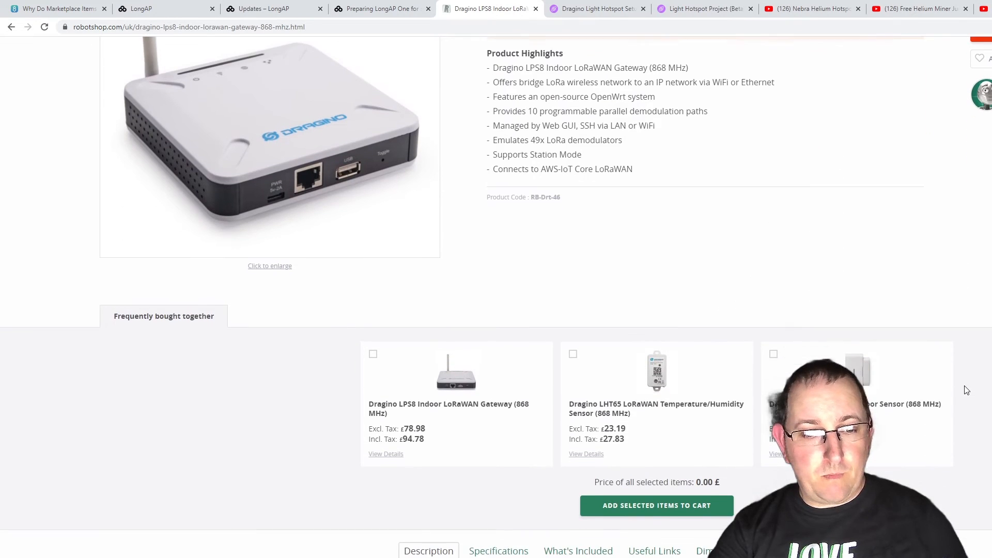
pyautogui.scroll(-3)
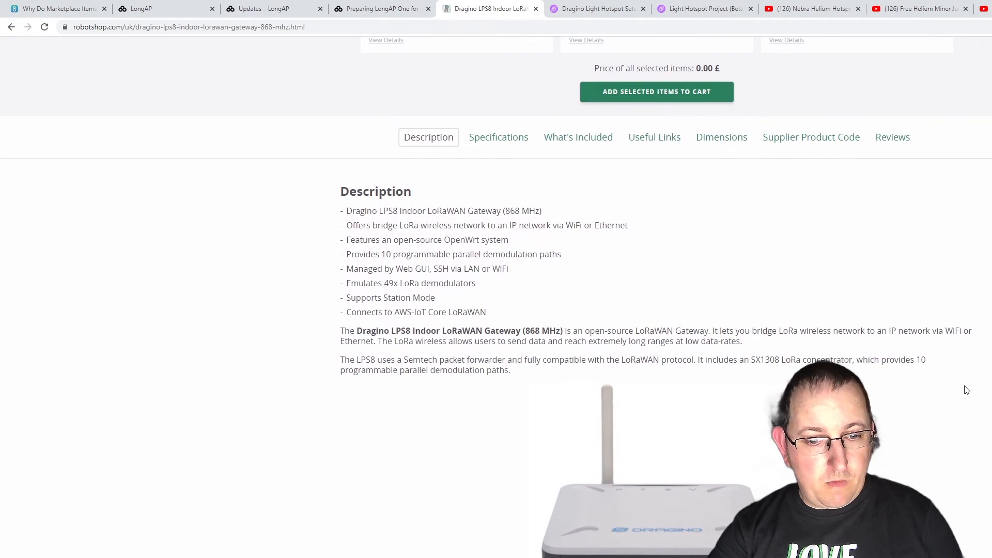
pyautogui.scroll(-3)
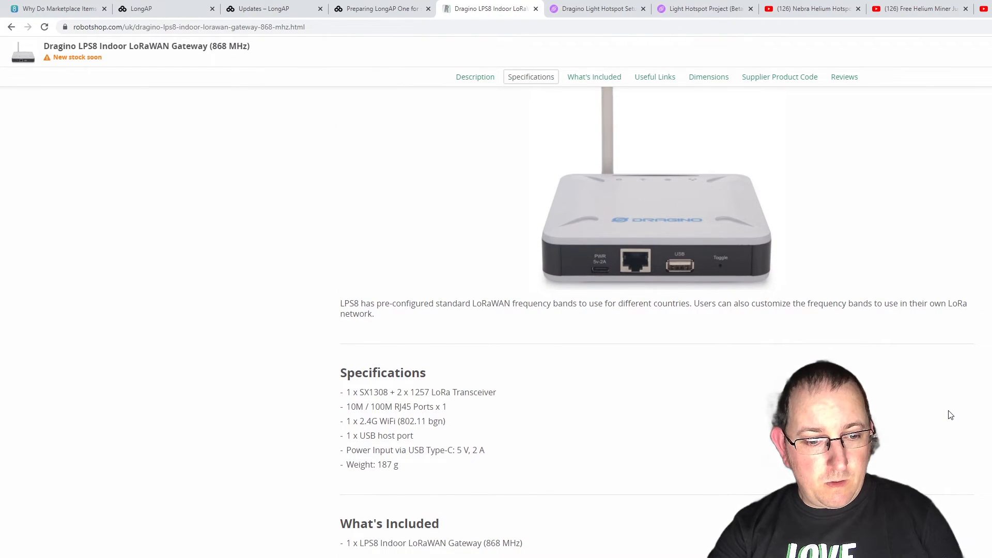
pyautogui.scroll(-3)
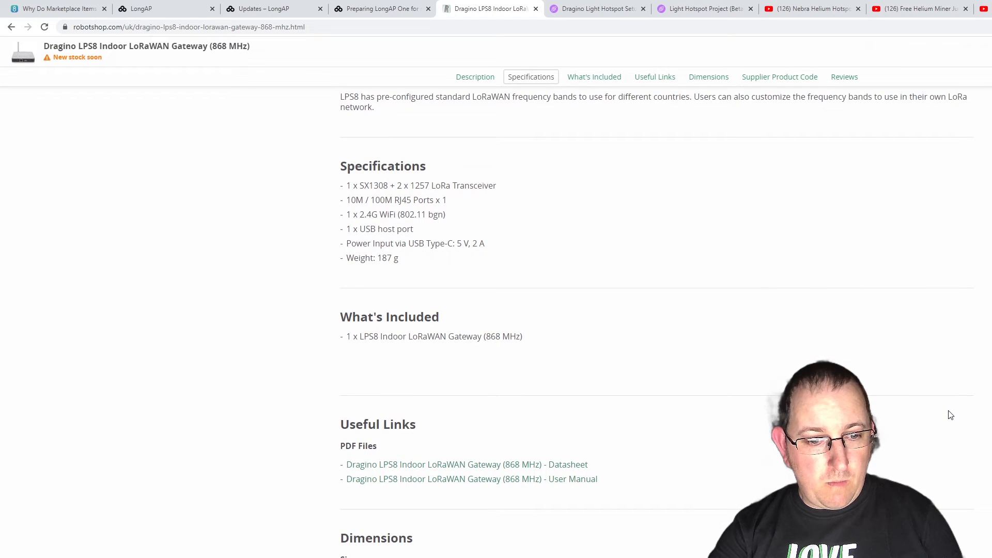
pyautogui.scroll(-3)
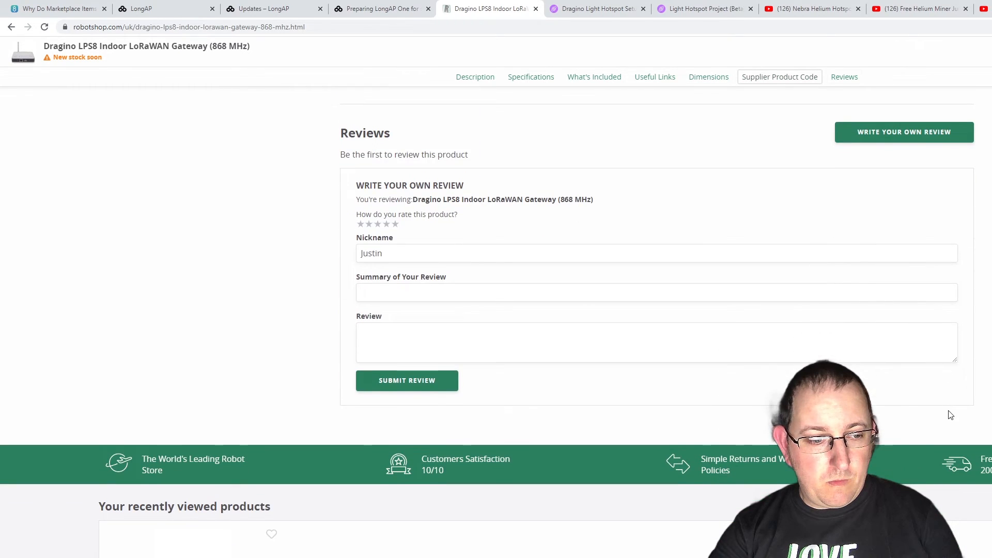
pyautogui.scroll(3)
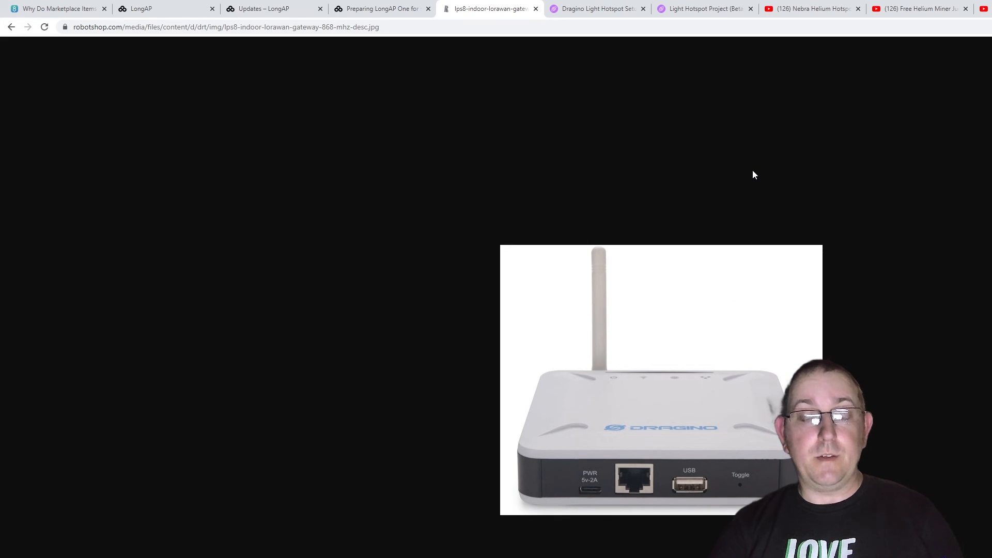
pyautogui.moveTo(728, 214)
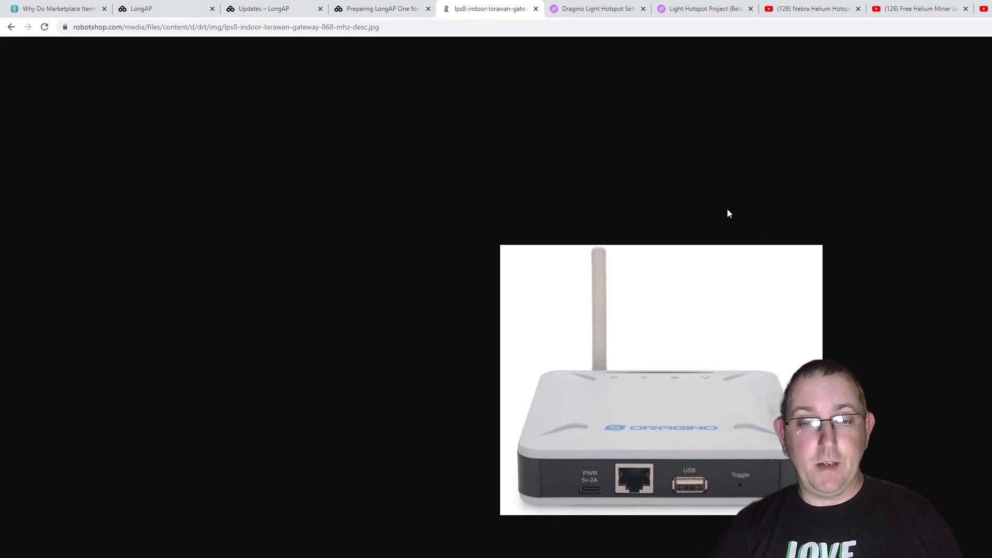
pyautogui.moveTo(765, 276)
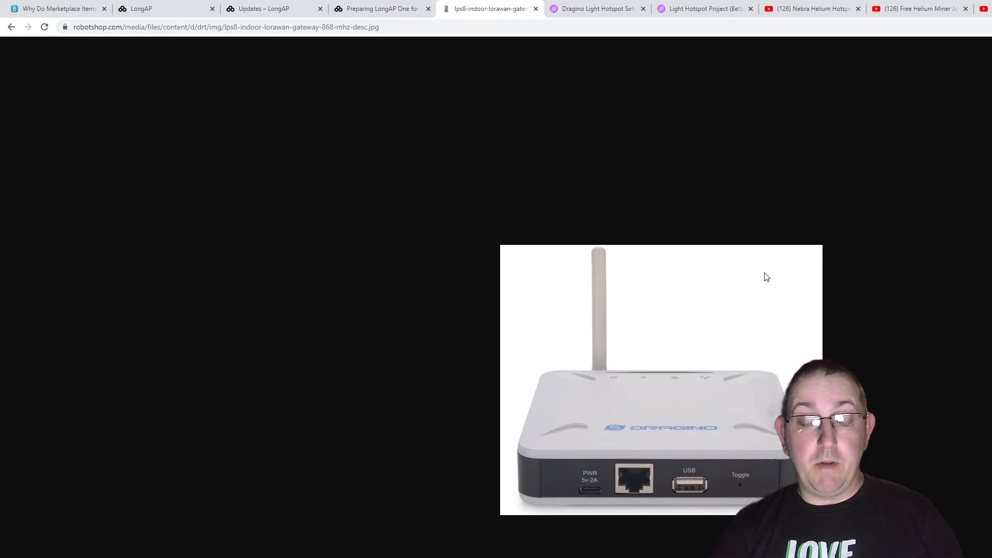
pyautogui.moveTo(729, 325)
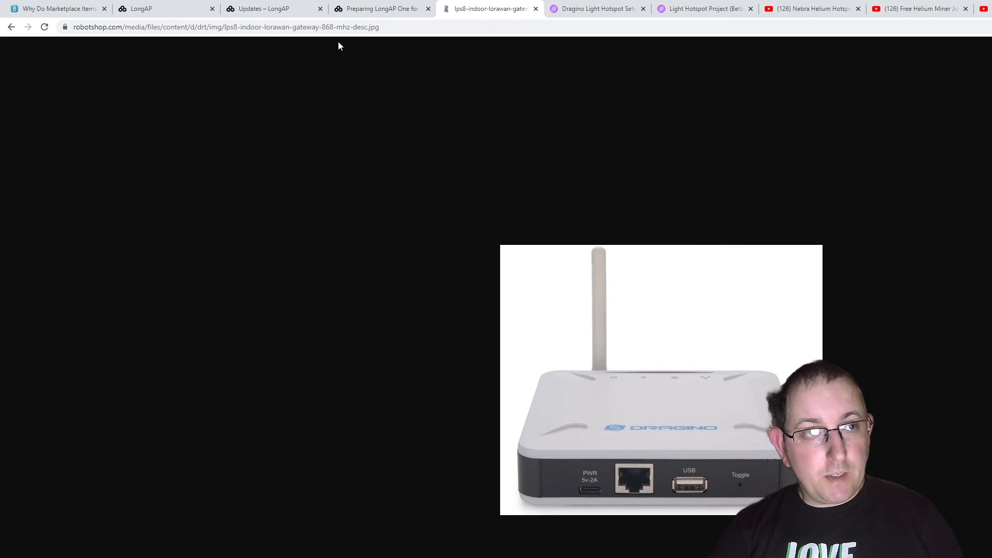
pyautogui.moveTo(272, 9)
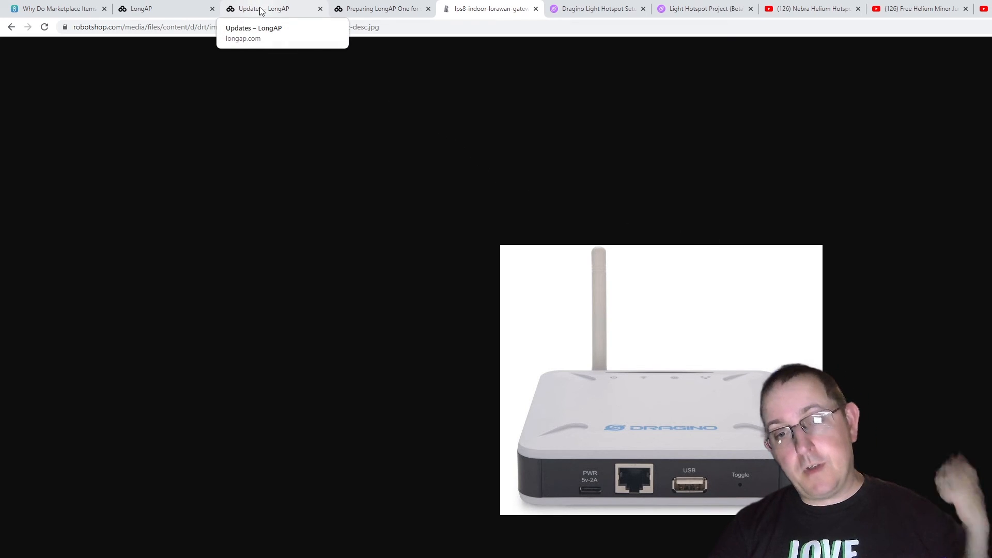